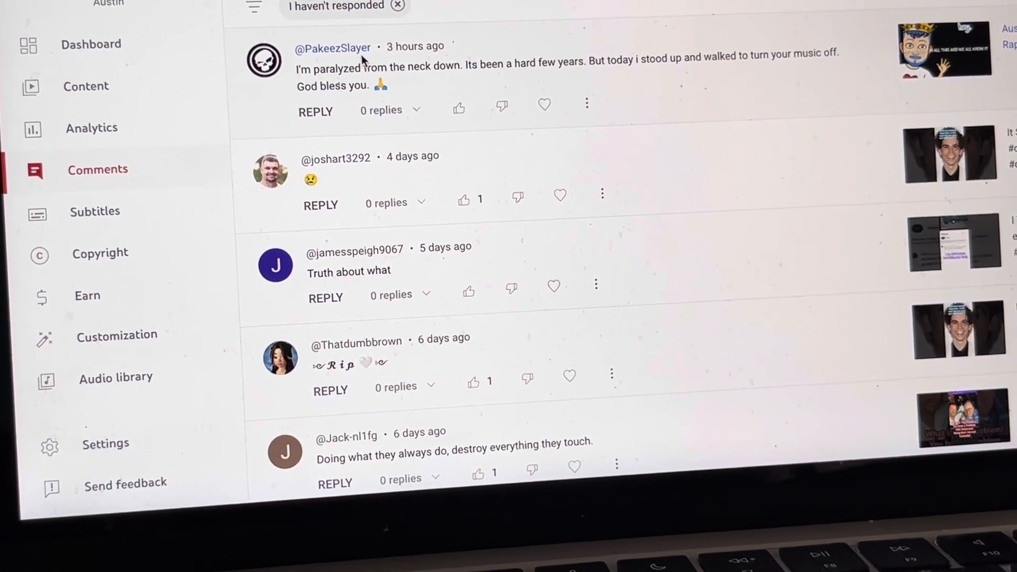
{"action": "left_click", "coordinate": [333, 48]}
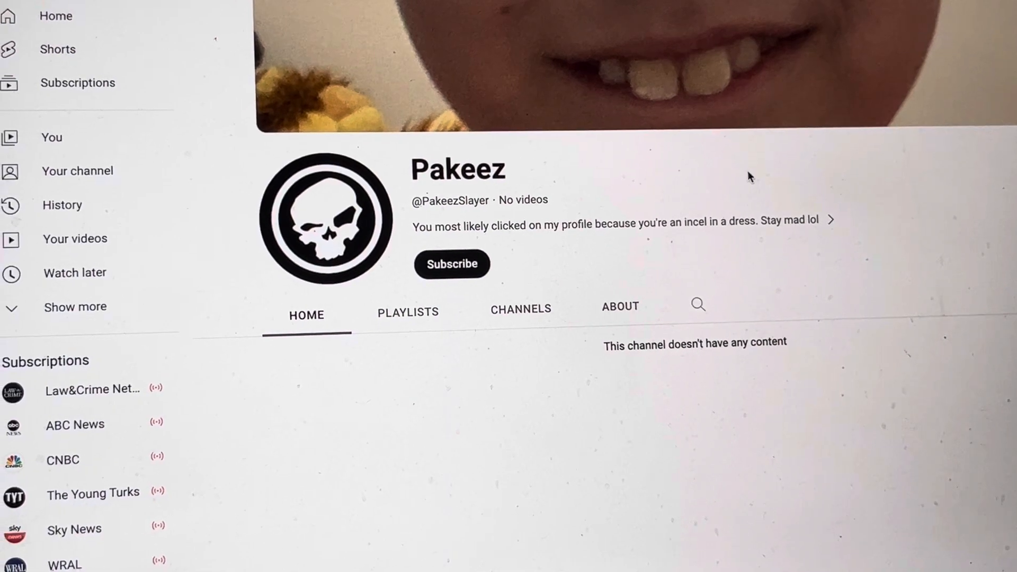
{"action": "scroll", "scroll_direction": "down", "scroll_amount": 3}
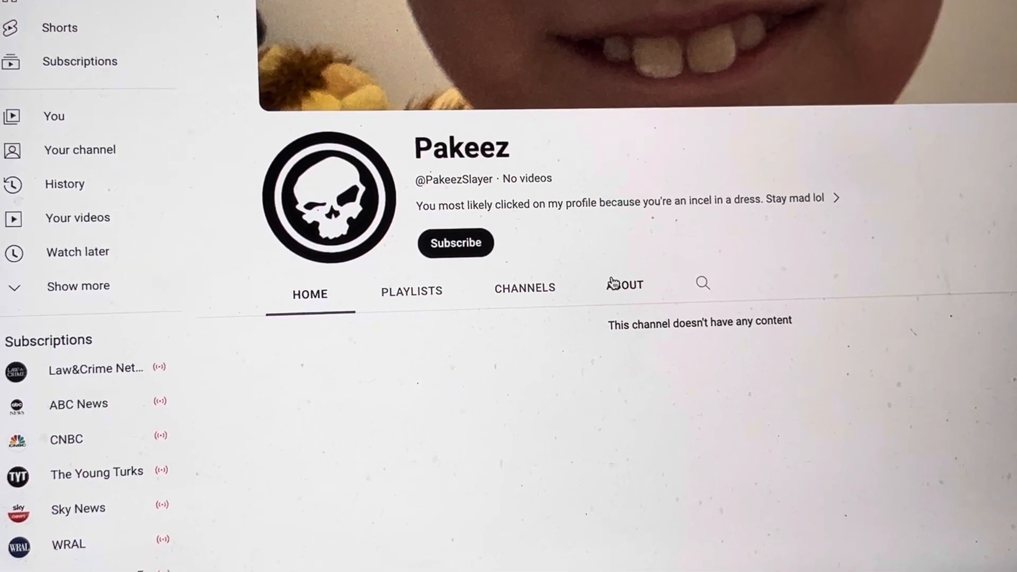
{"action": "left_click", "coordinate": [624, 284]}
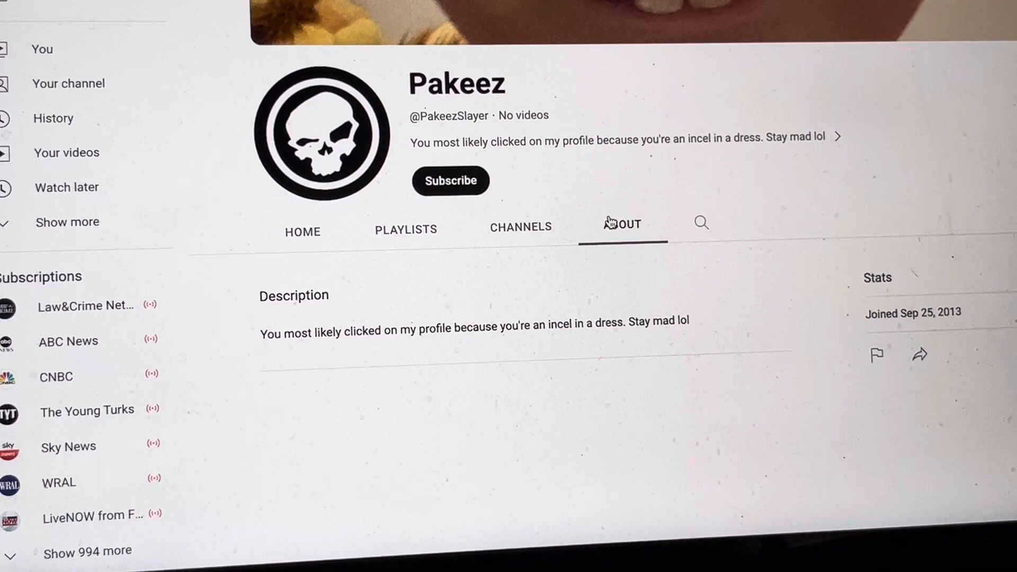